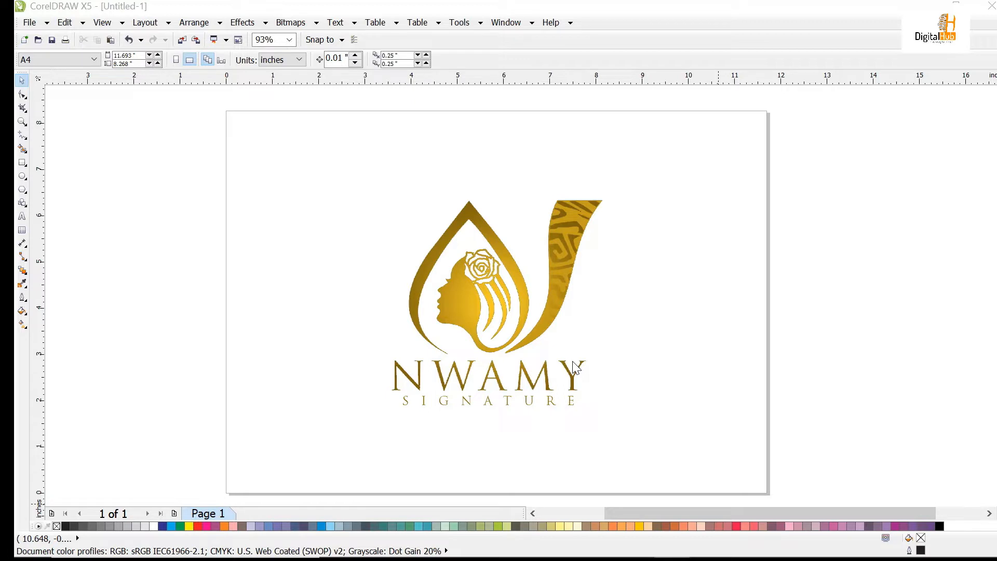
pyautogui.moveTo(739, 314)
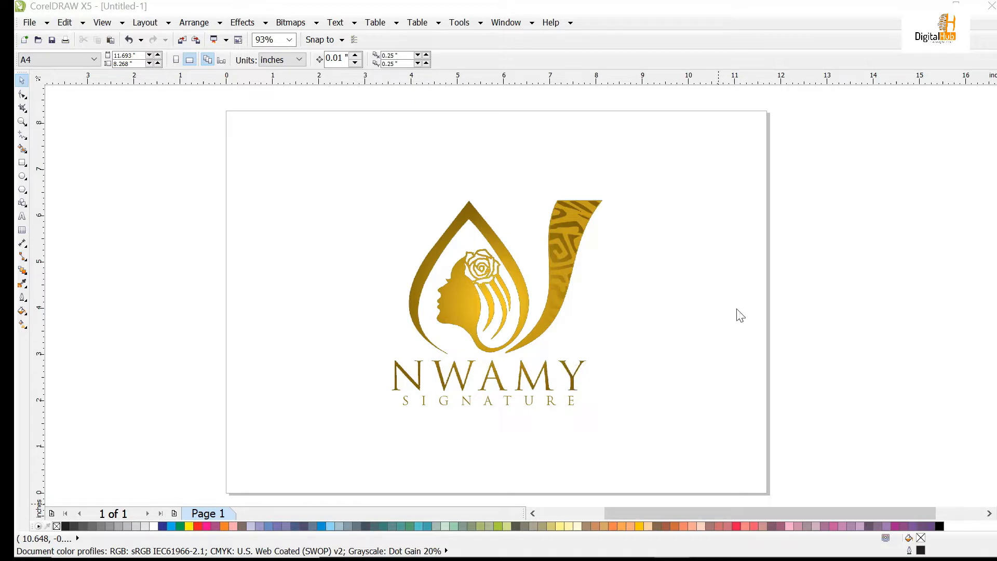
pyautogui.moveTo(700, 286)
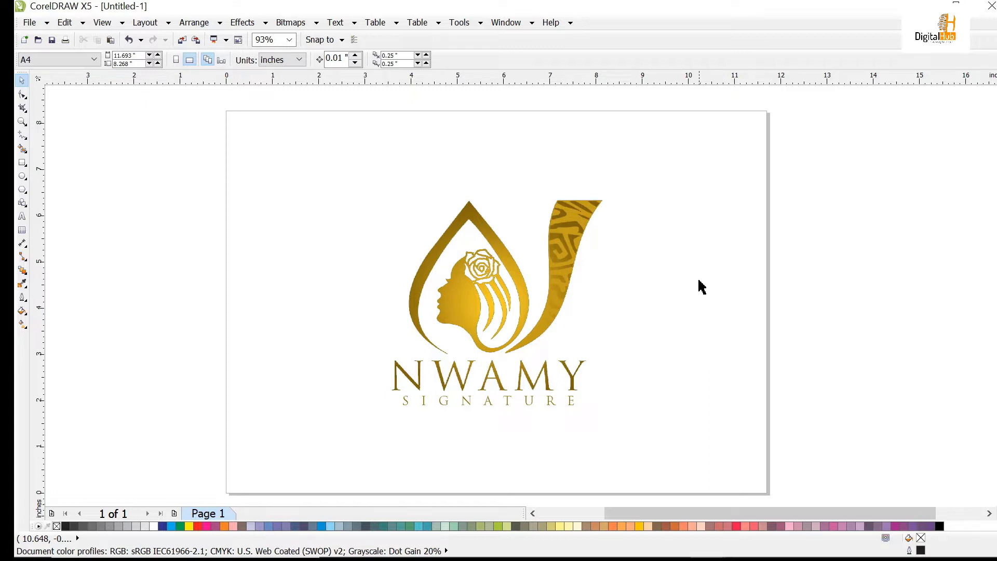
# Select the two-object gold NWAMY Signature logo group and bring up the Export window
pyautogui.click(495, 301)
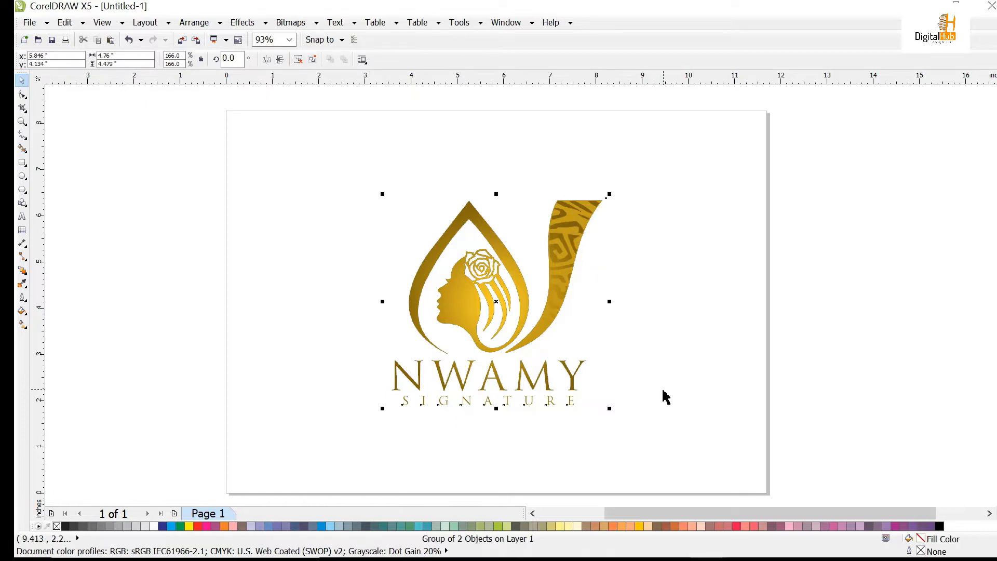
pyautogui.moveTo(272, 71)
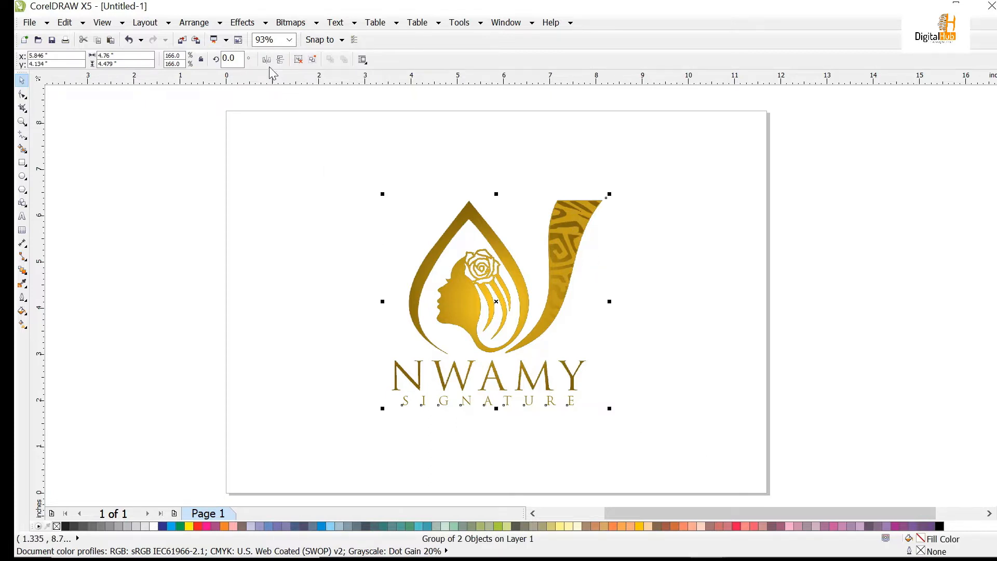
pyautogui.click(196, 39)
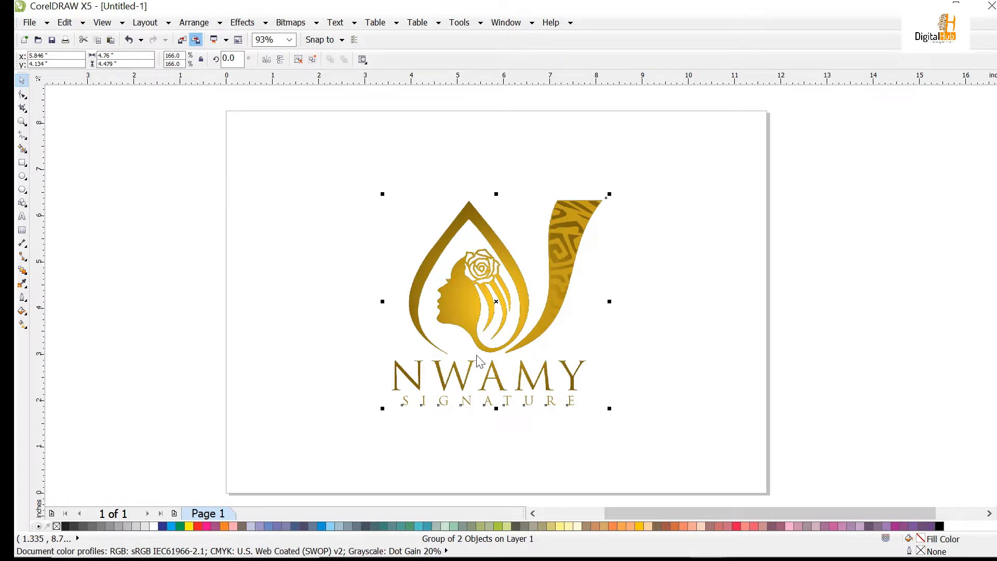
pyautogui.moveTo(476, 361)
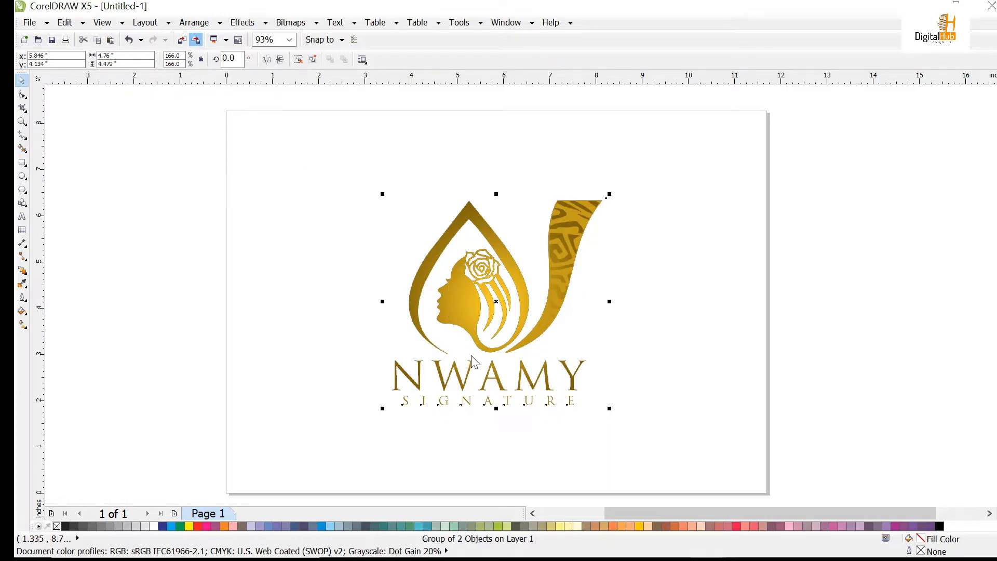
pyautogui.moveTo(455, 354)
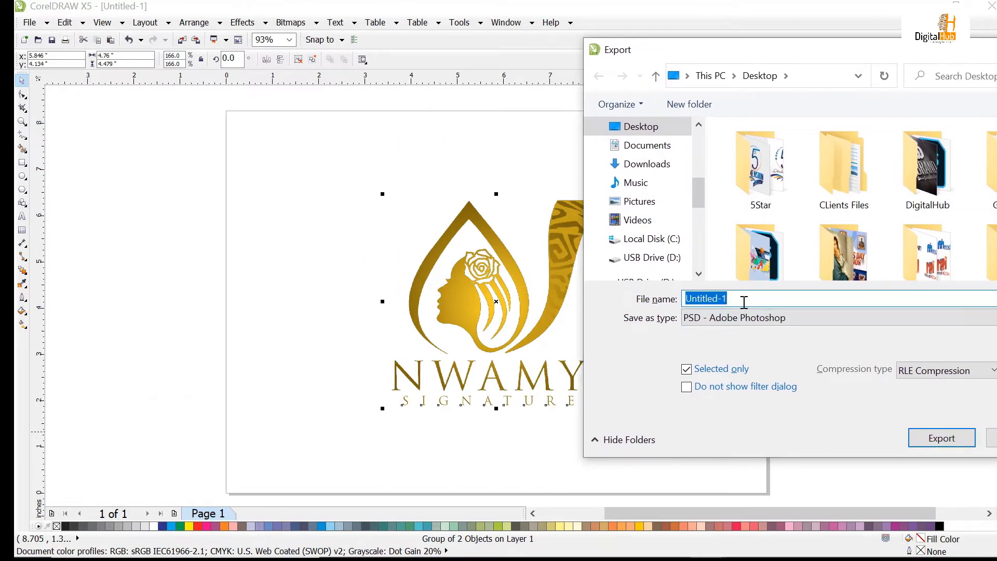
# Export the selected logo to the Desktop as a PSD - Adobe Photoshop file named 'Nwamy Signature'
pyautogui.write('N')
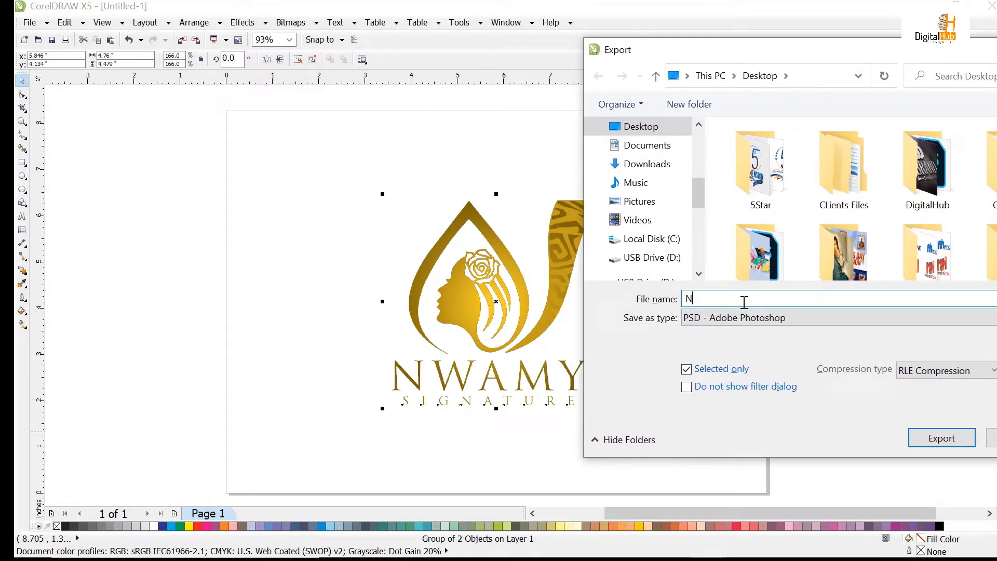
pyautogui.write('wa')
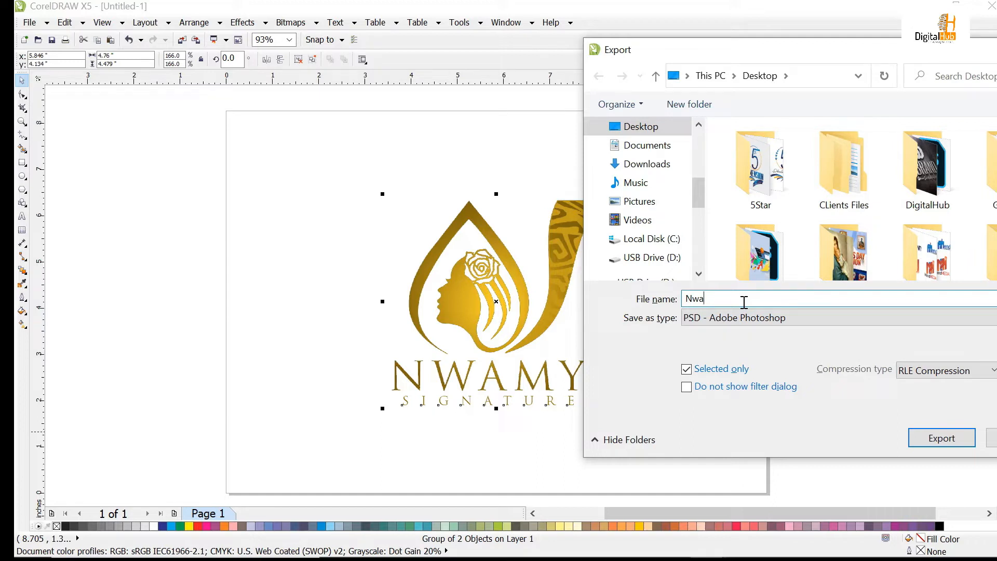
pyautogui.write('m')
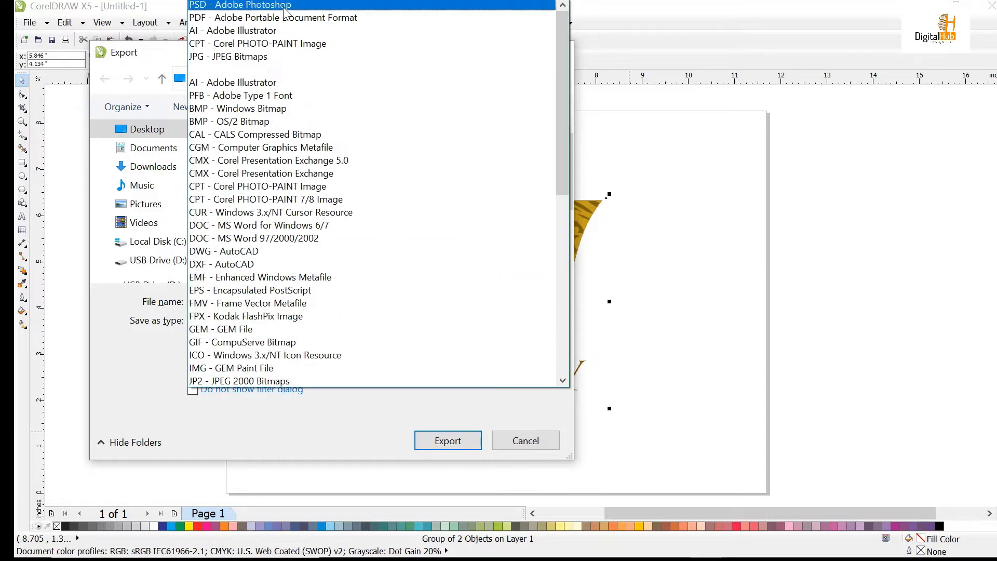
pyautogui.click(241, 5)
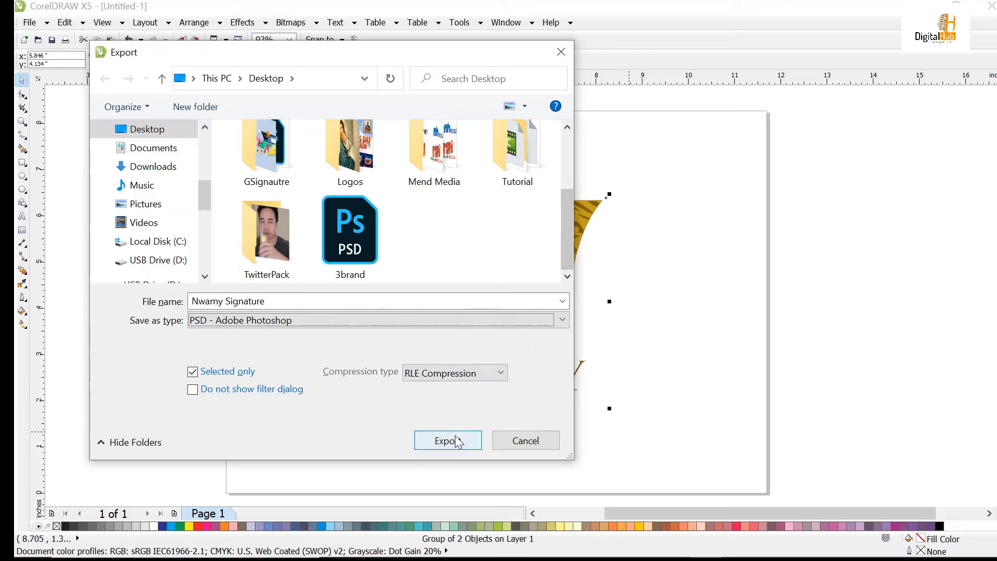
pyautogui.click(447, 441)
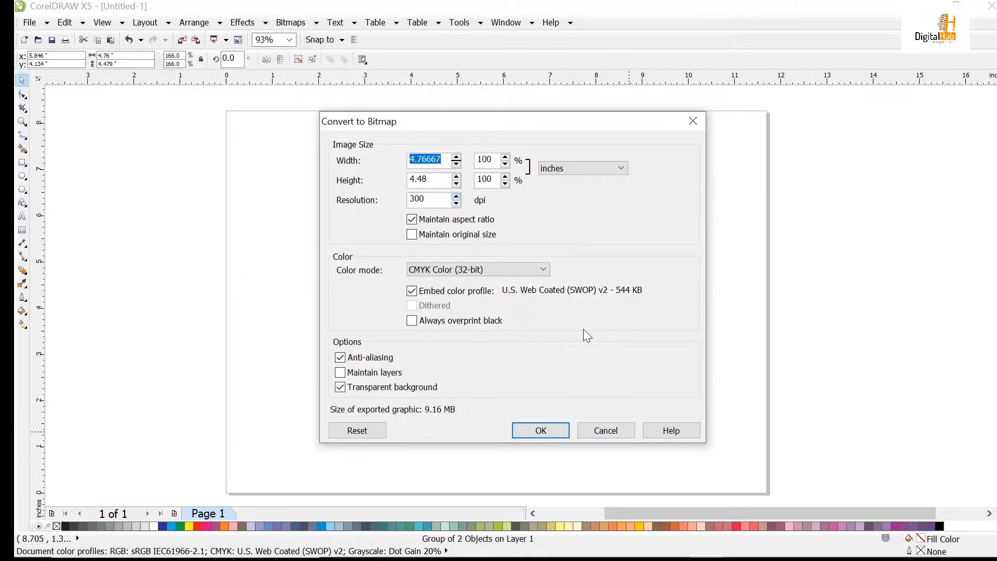
# Confirm bitmap conversion at 300 dpi, CMYK Color, anti-aliased, with a transparent background
pyautogui.click(433, 199)
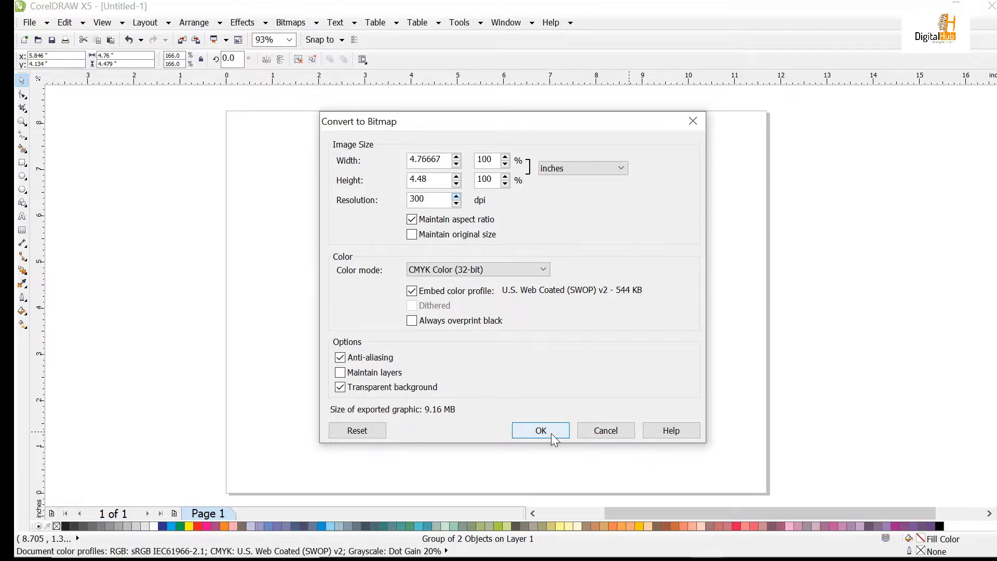
pyautogui.click(540, 431)
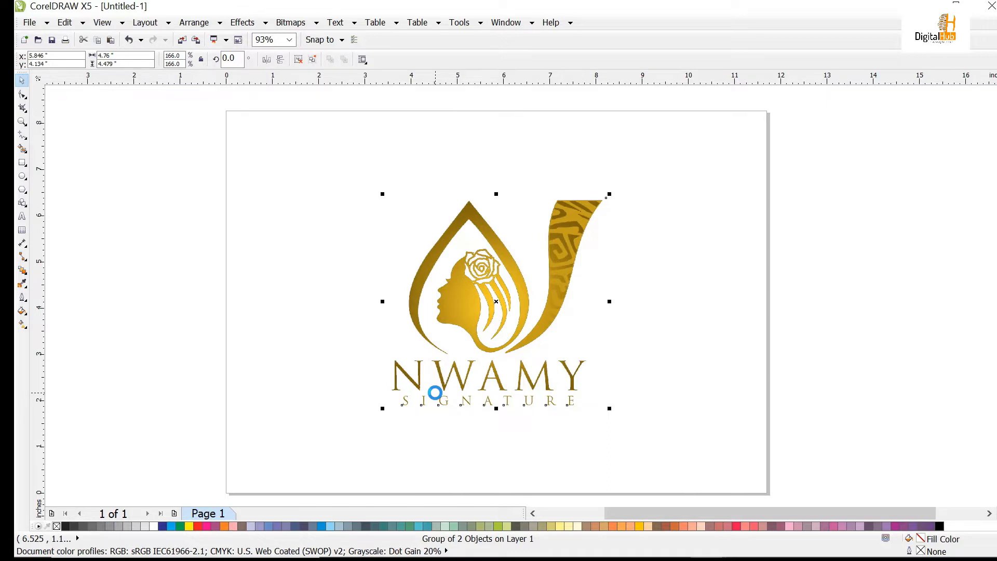
# Deselect the logo on the page and switch to Adobe Photoshop from the taskbar
pyautogui.click(331, 309)
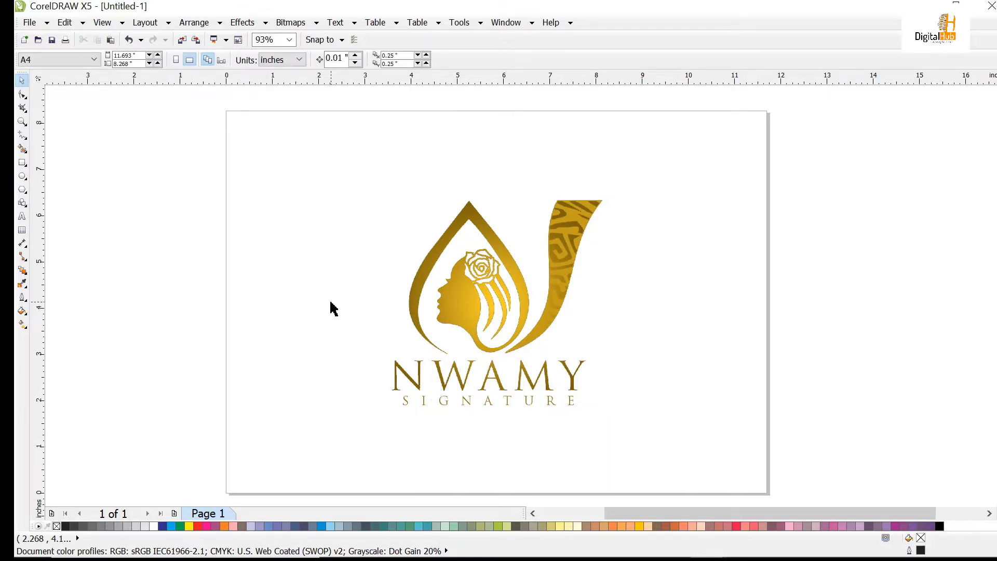
pyautogui.moveTo(807, 375)
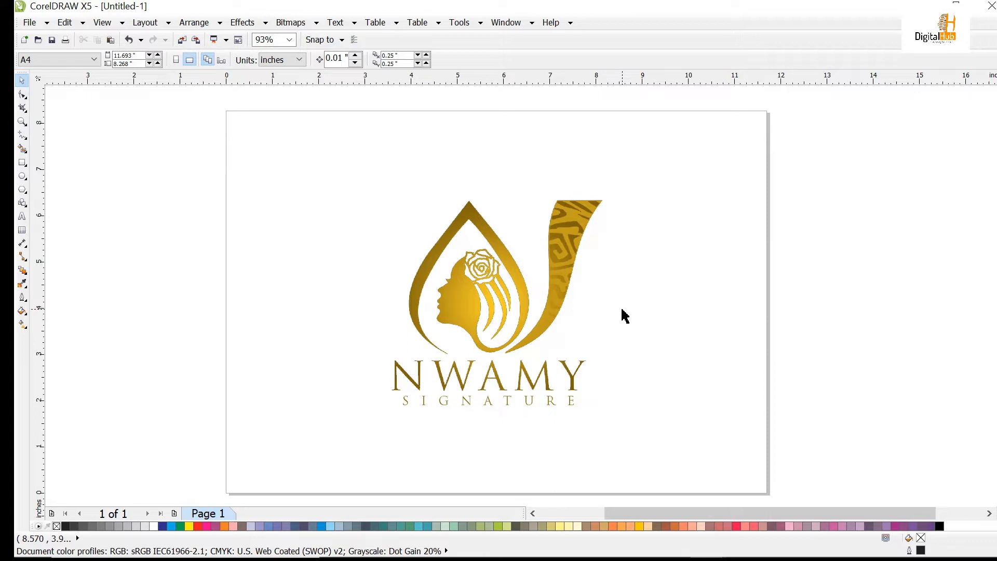
pyautogui.moveTo(640, 300)
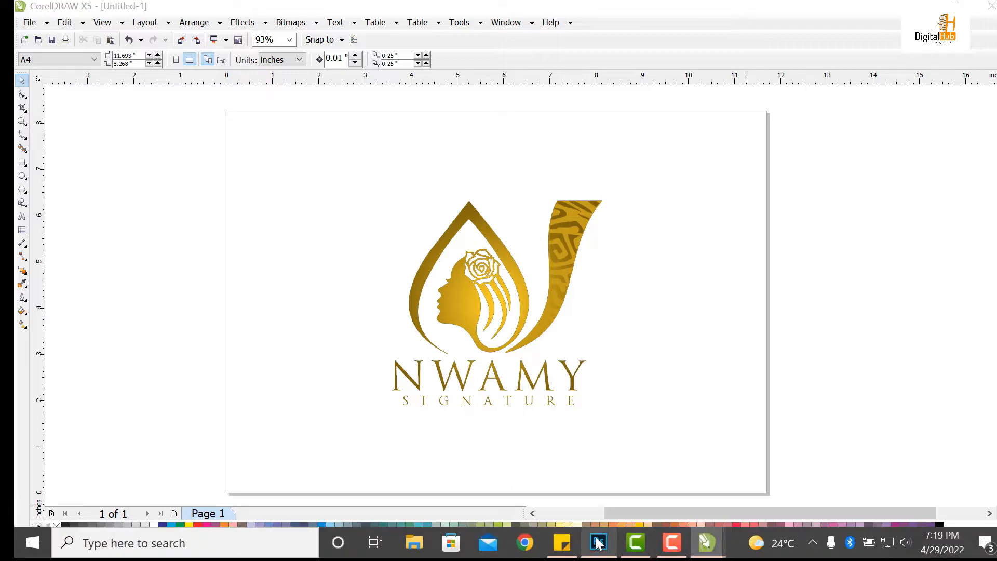
pyautogui.click(597, 542)
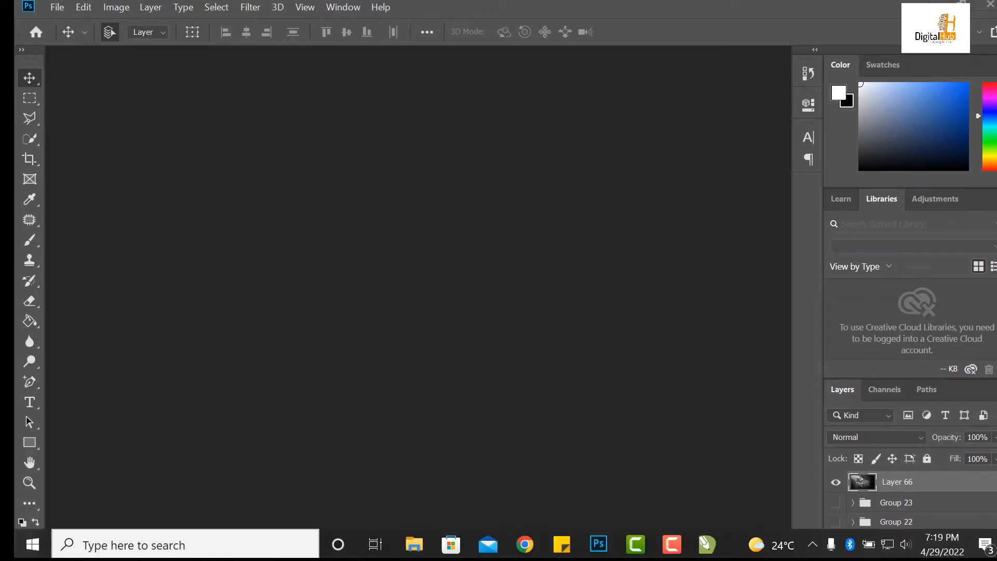
pyautogui.moveTo(597, 544)
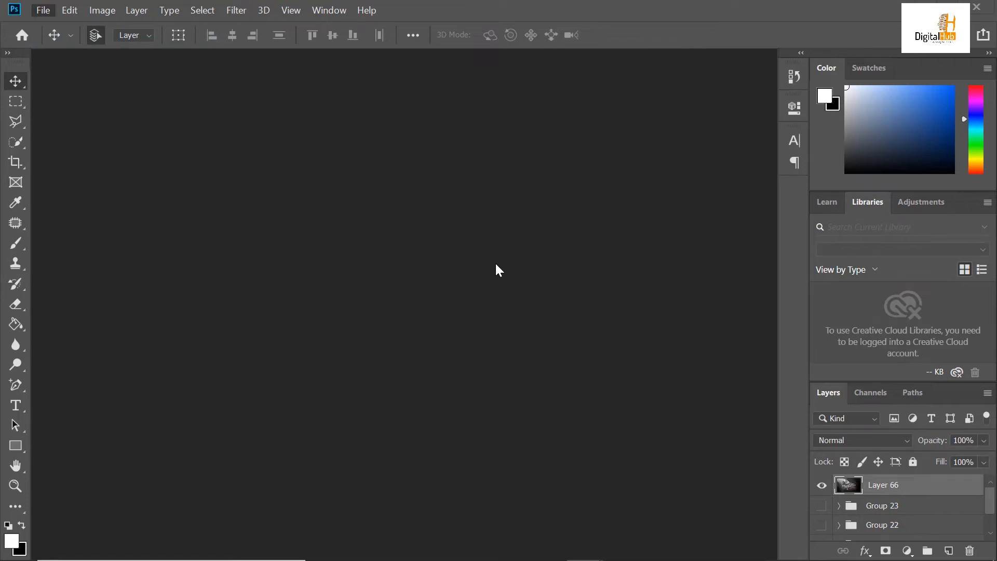
# Open Photoshop's File menu from the empty workspace
pyautogui.click(42, 11)
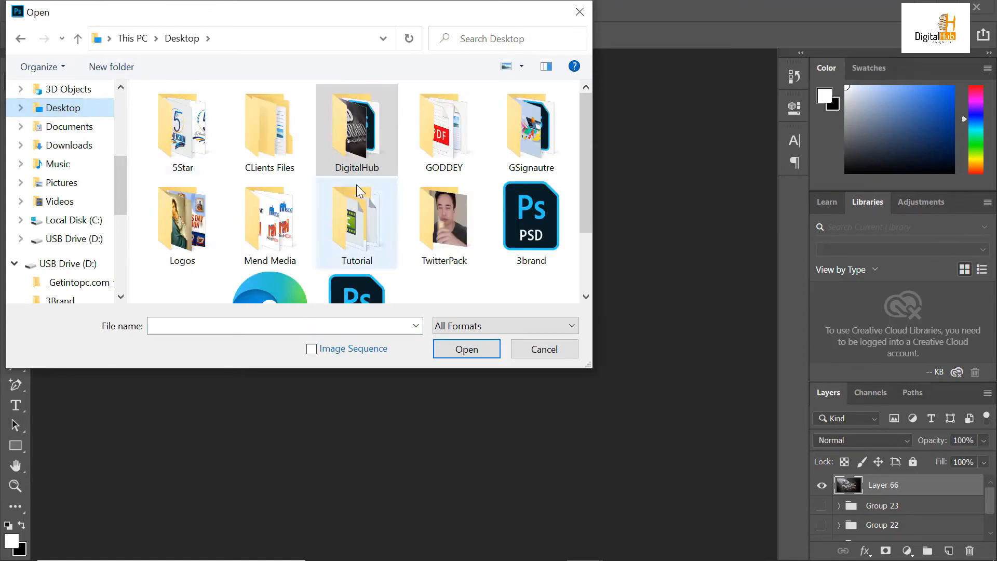
# Browse the client mockup folders and open the Realistic 3D Wall Logo MockUp PSD
pyautogui.doubleClick(269, 127)
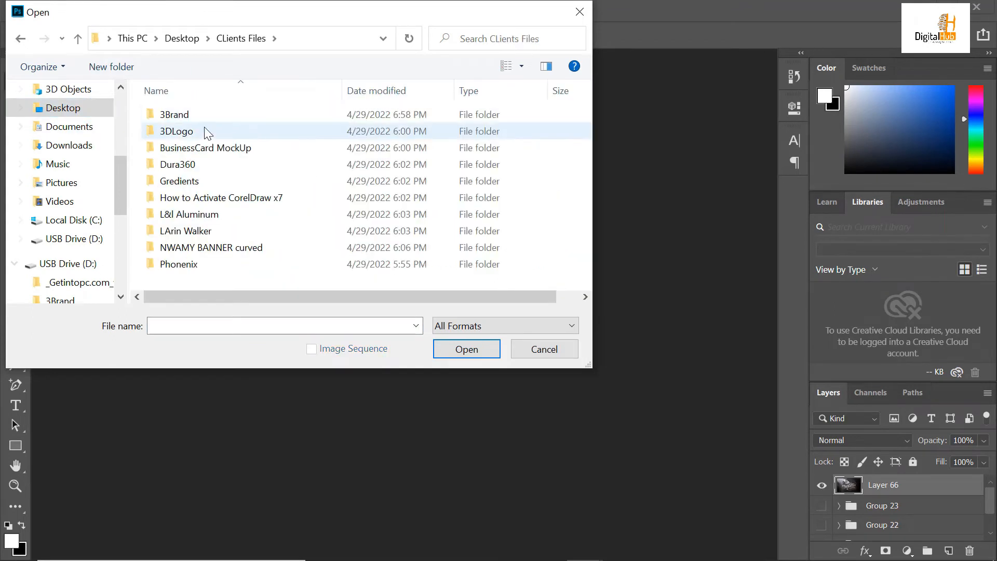
pyautogui.click(175, 131)
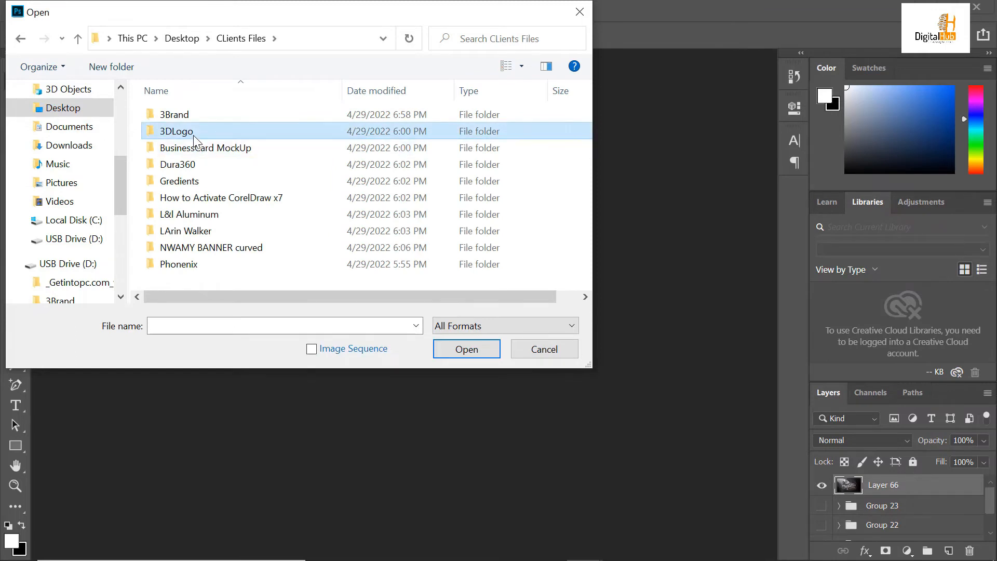
pyautogui.doubleClick(176, 131)
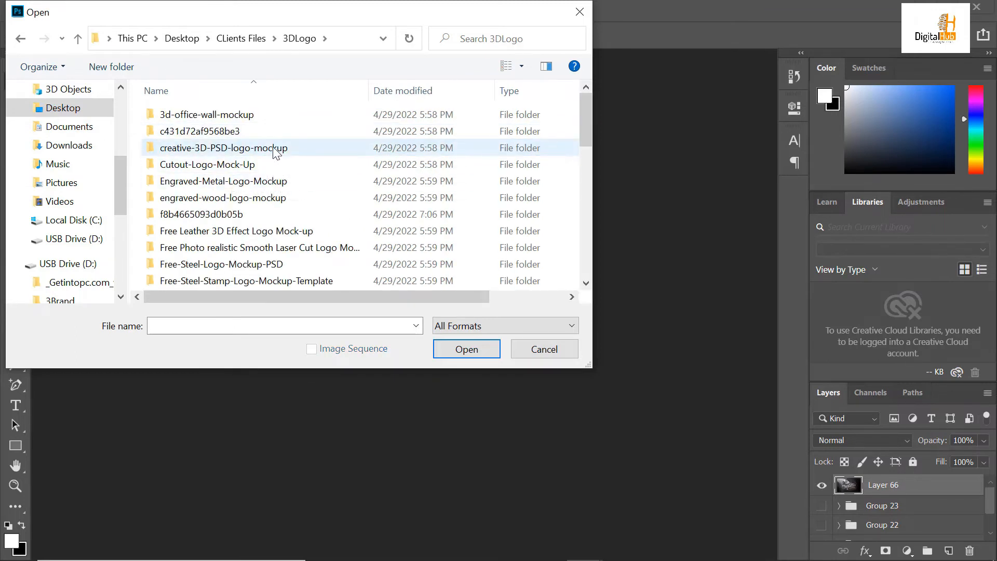
pyautogui.doubleClick(224, 147)
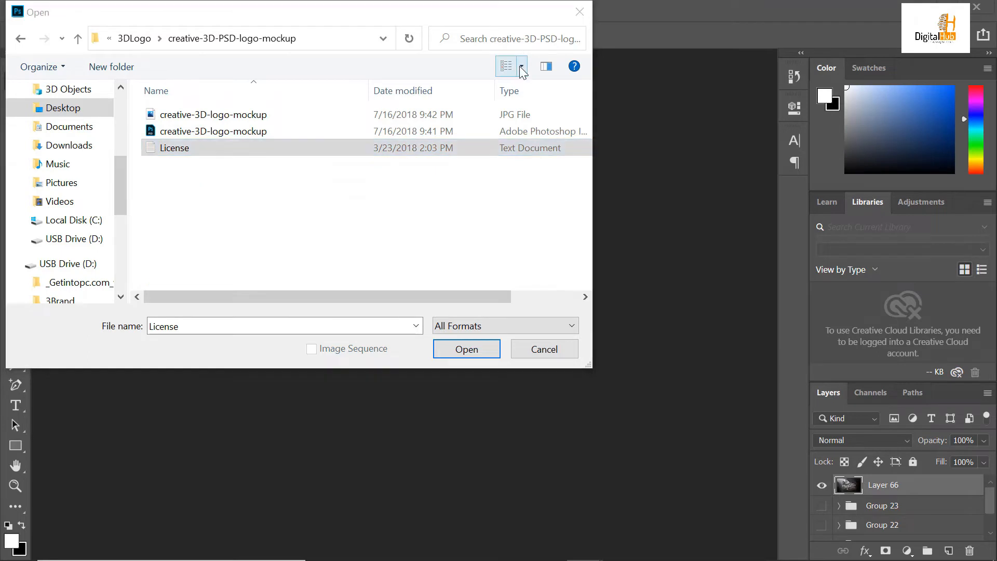
pyautogui.click(505, 66)
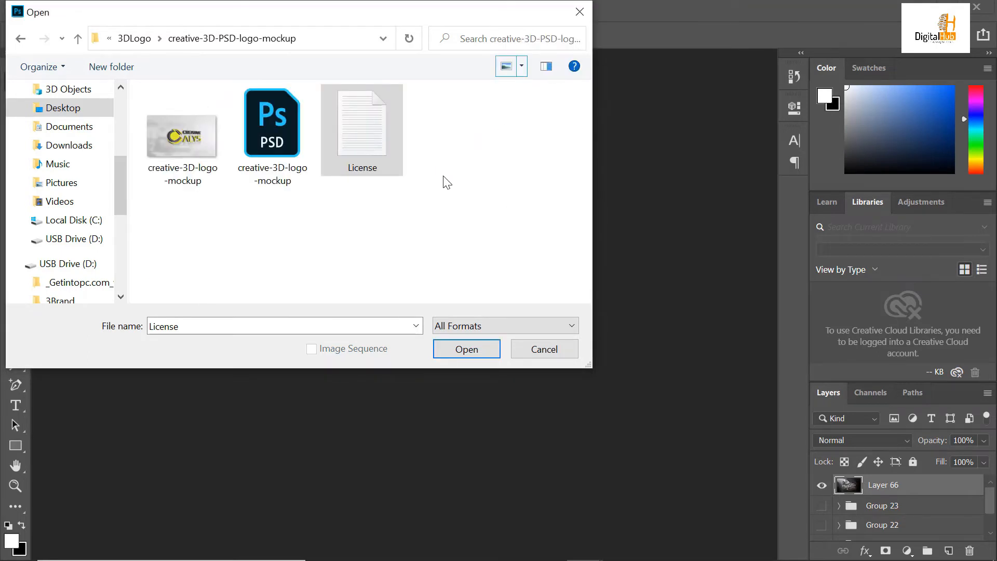
pyautogui.click(272, 122)
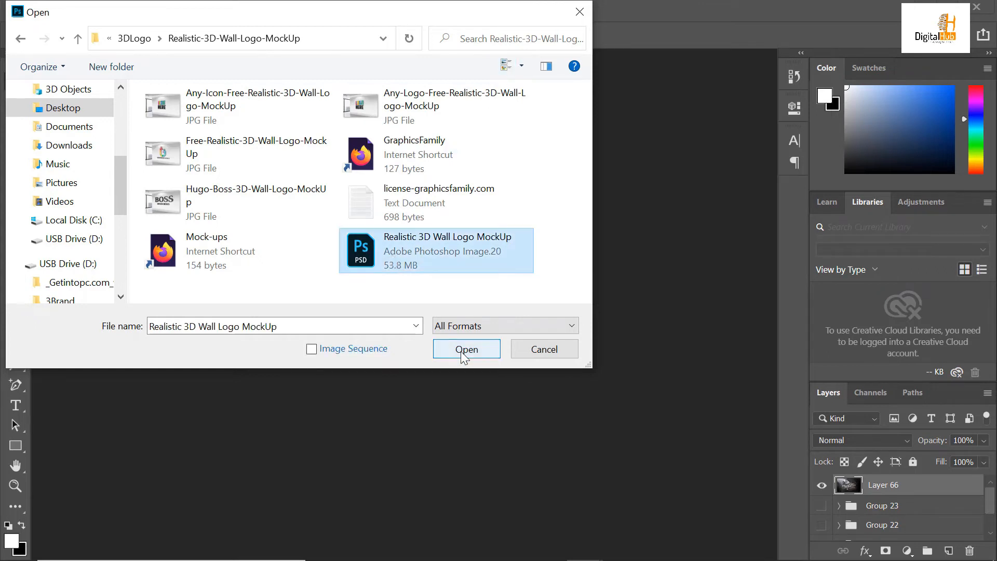
pyautogui.click(466, 349)
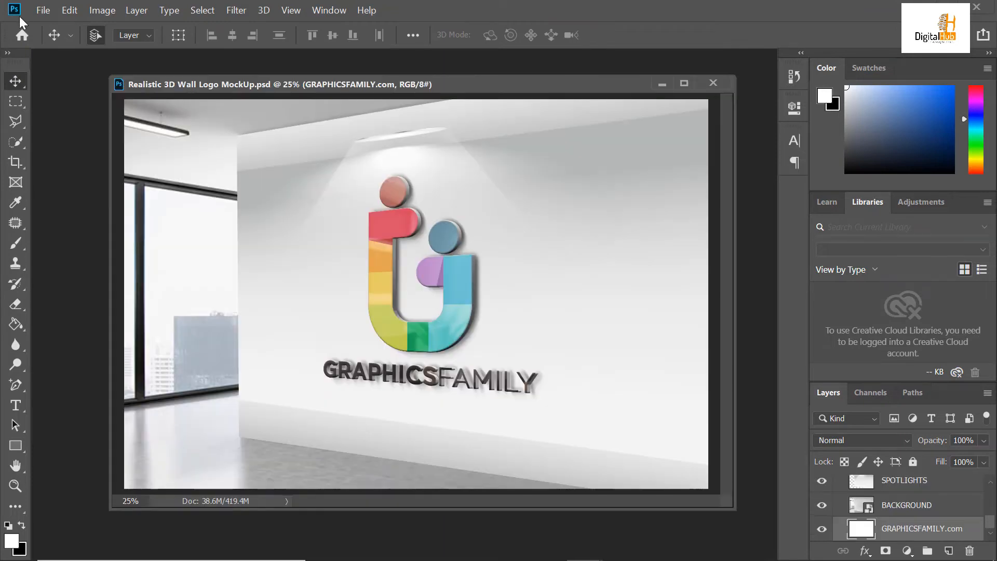
# Bring up File > Open again over the wall mockup to choose another file
pyautogui.click(43, 10)
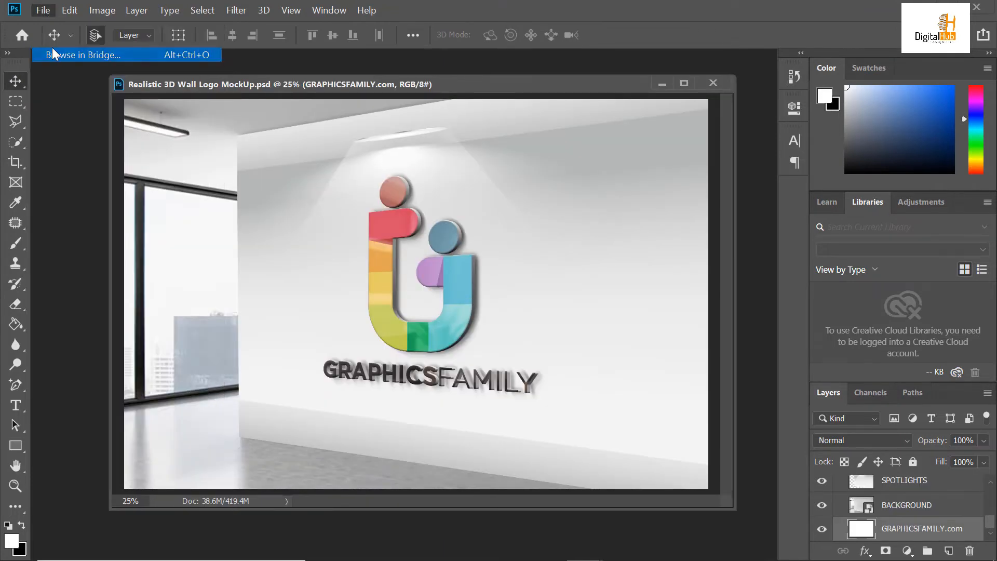
pyautogui.click(179, 149)
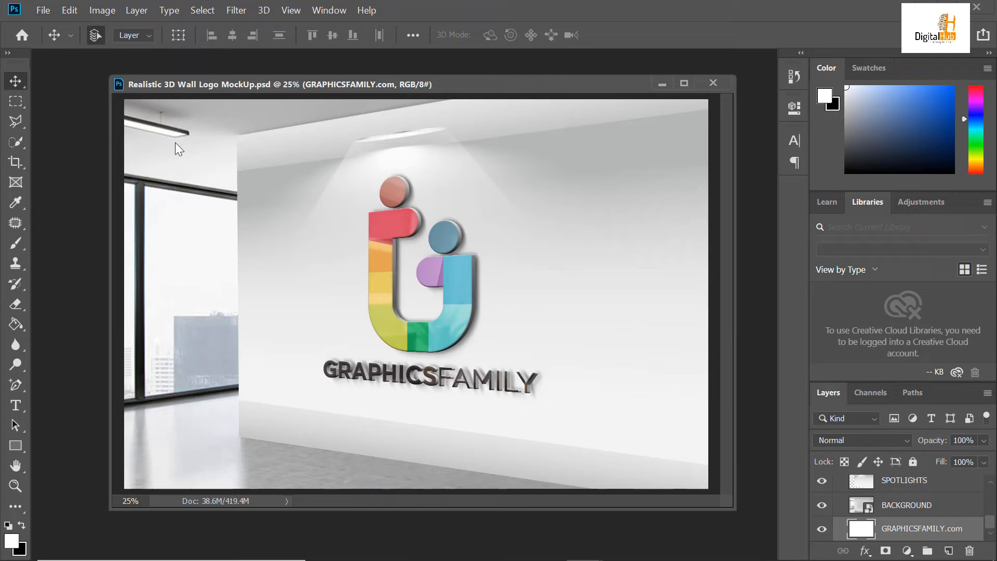
pyautogui.click(42, 10)
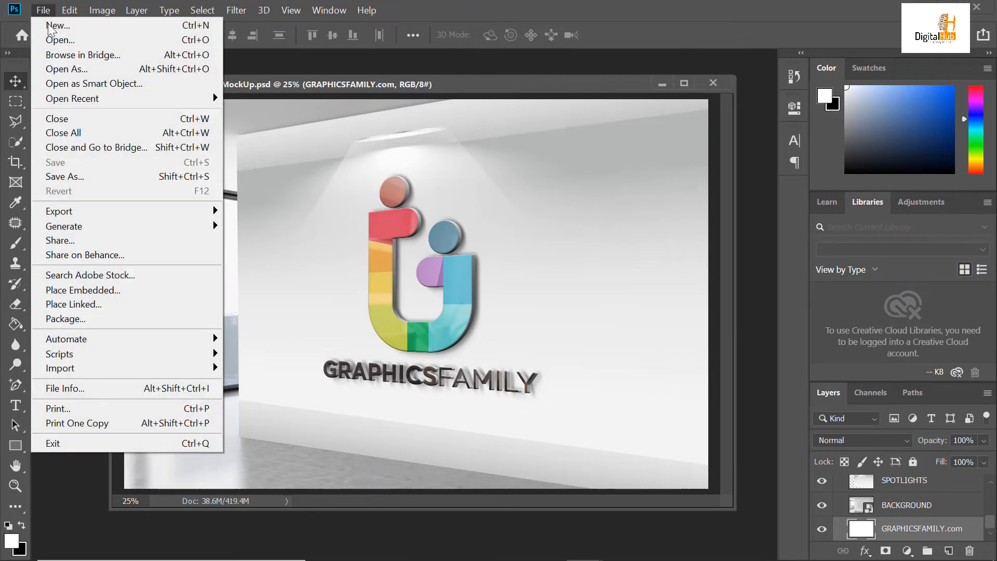
pyautogui.click(426, 240)
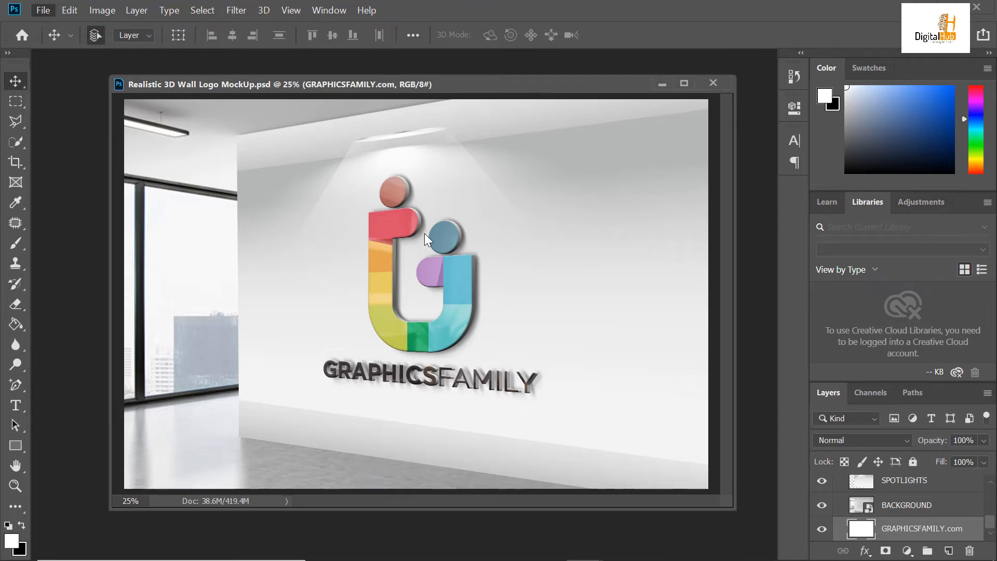
pyautogui.click(42, 10)
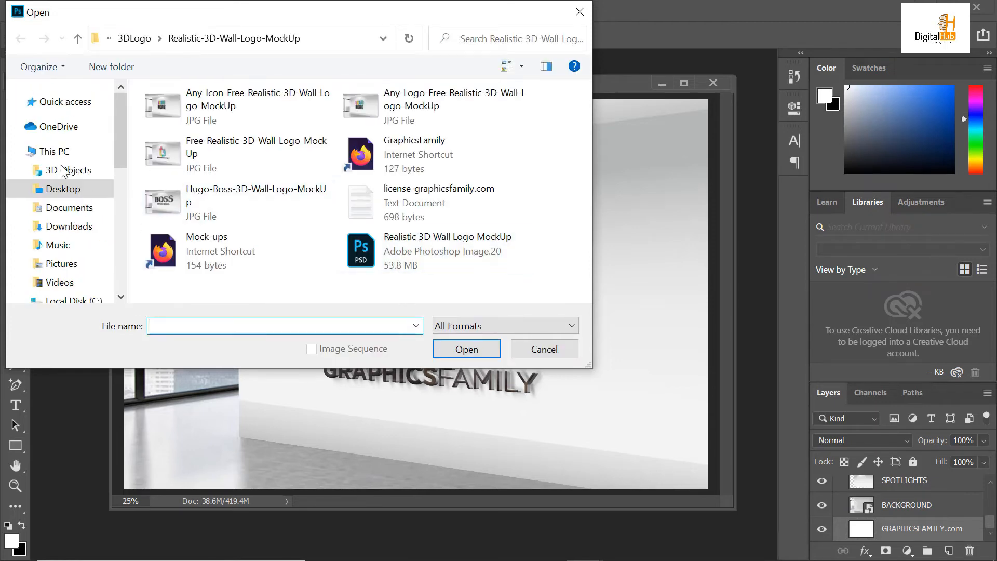
# Open Nwamy Signature.psd from the Desktop, then return to the wall mockup document
pyautogui.click(62, 189)
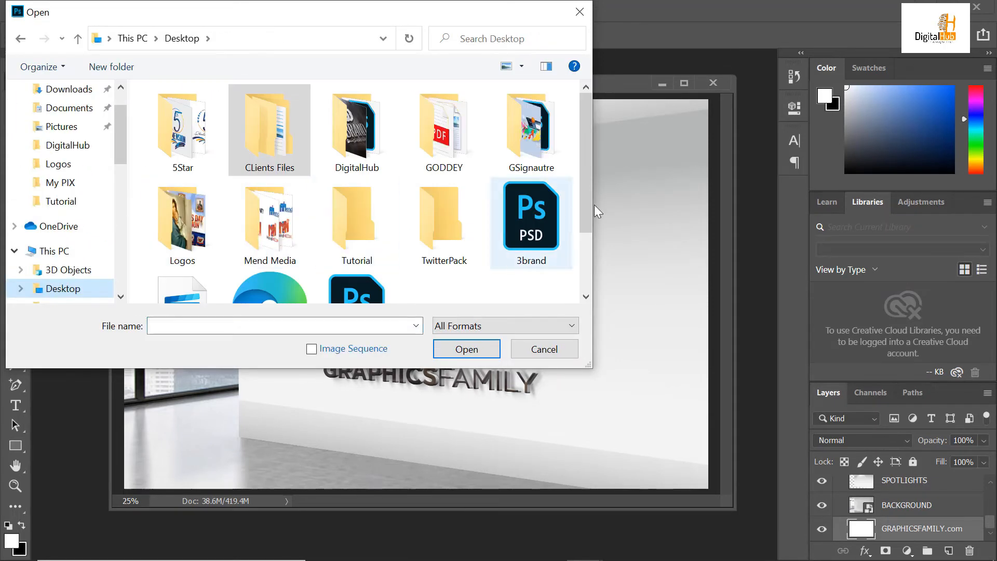
pyautogui.scroll(-3)
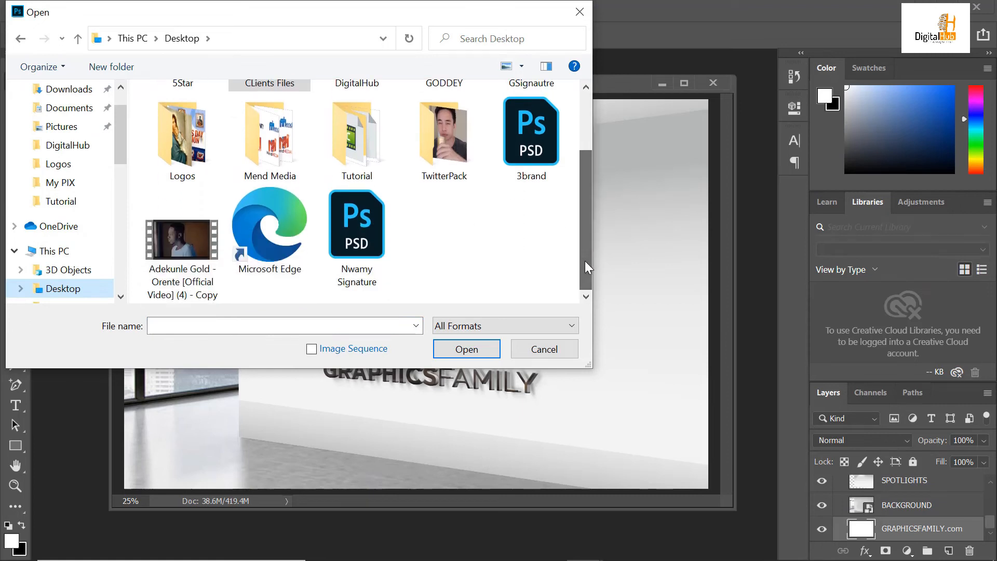
pyautogui.click(356, 224)
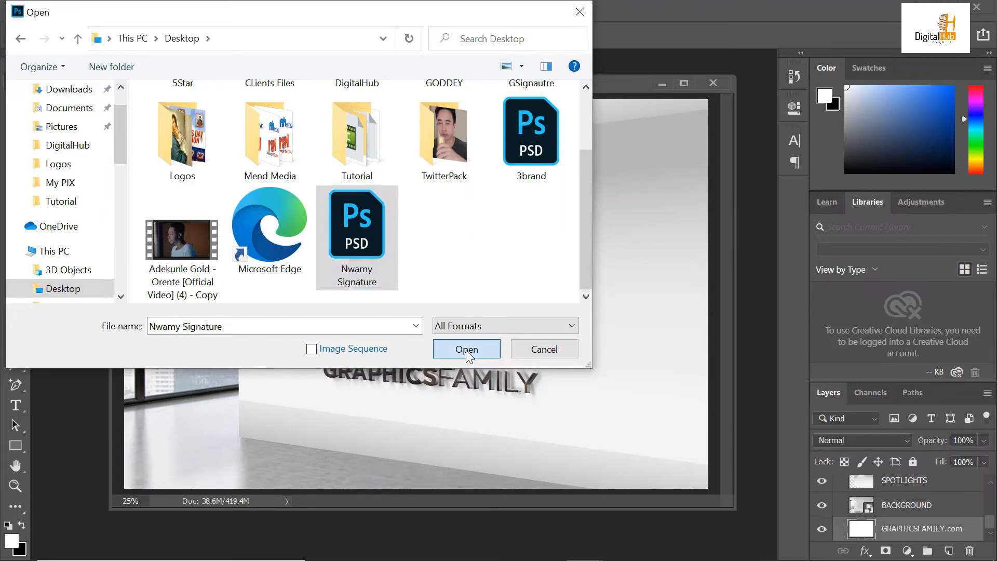
pyautogui.click(466, 348)
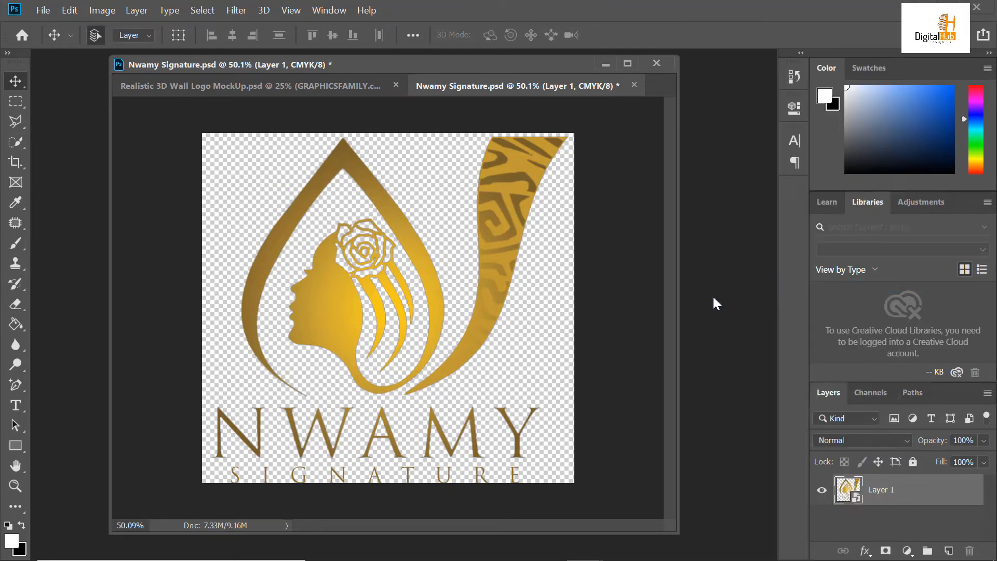
pyautogui.click(251, 86)
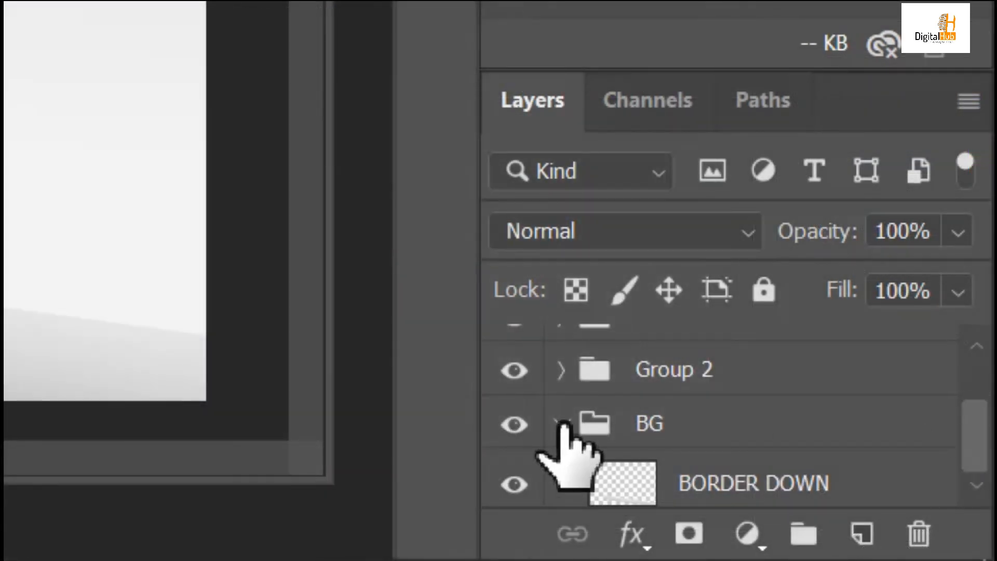
# Scroll down in the mockup toward the logo placeholder smart object
pyautogui.scroll(-3)
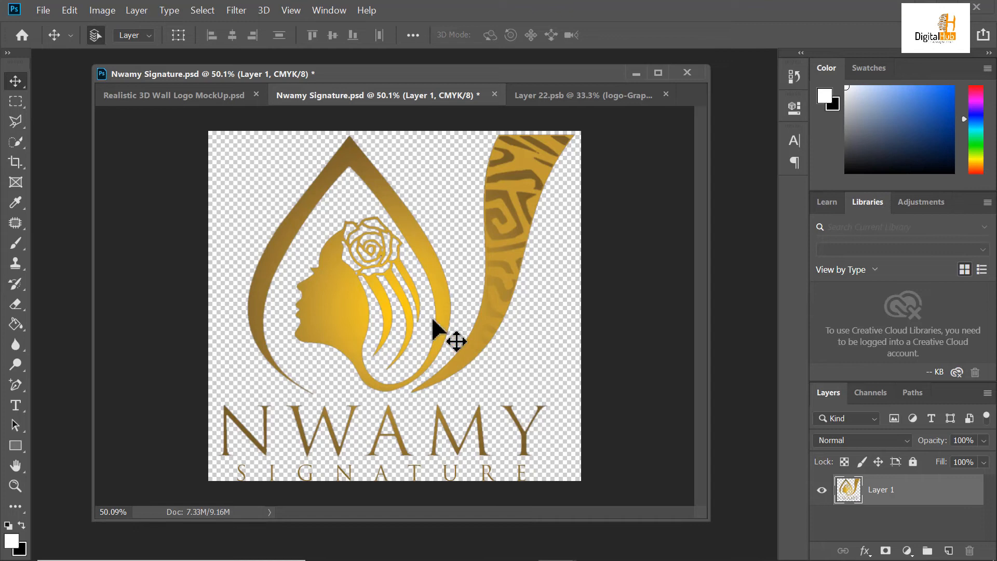
pyautogui.moveTo(468, 319)
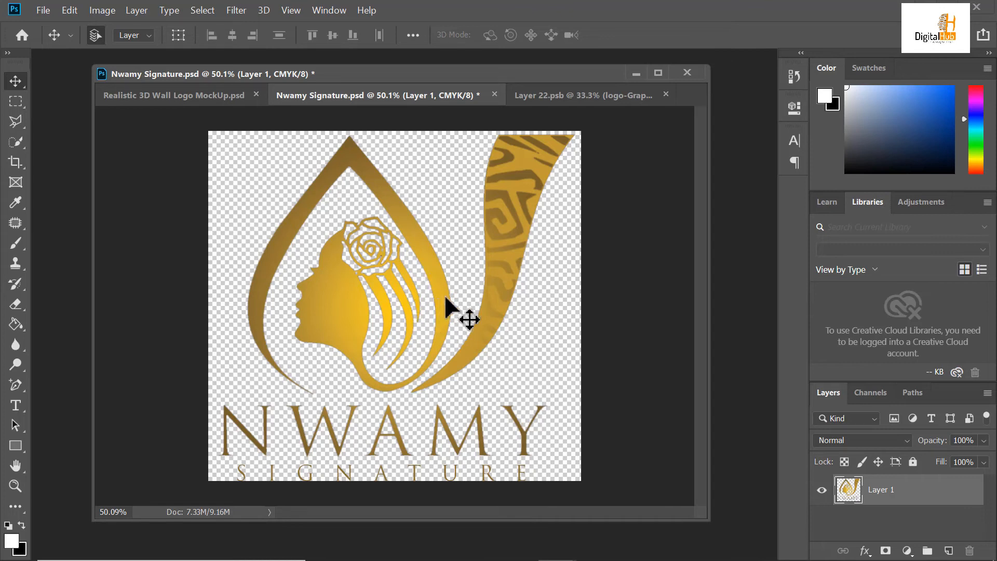
pyautogui.moveTo(515, 323)
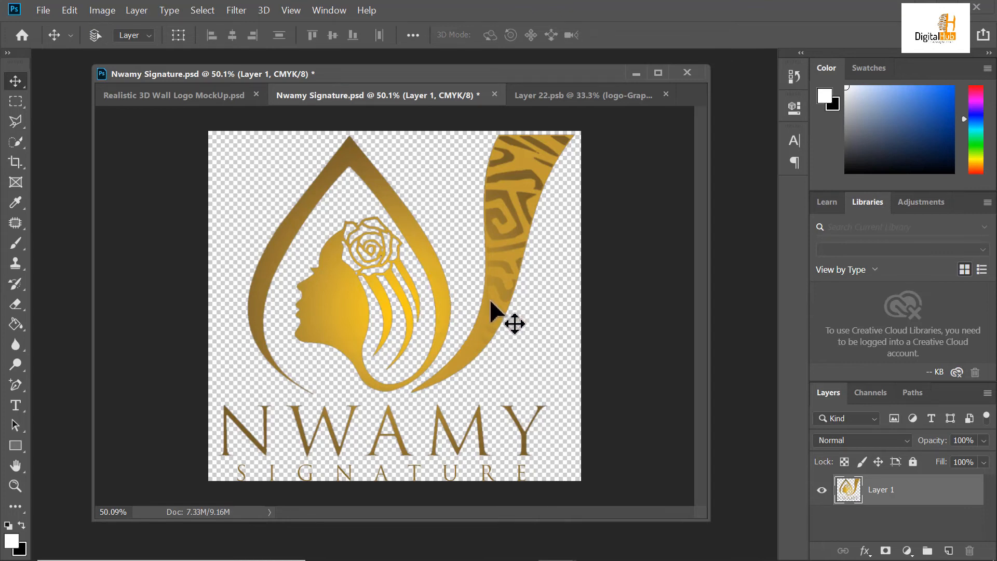
# Copy the whole Nwamy Signature logo for pasting into Layer 22.psb
pyautogui.press('ctrl+t')
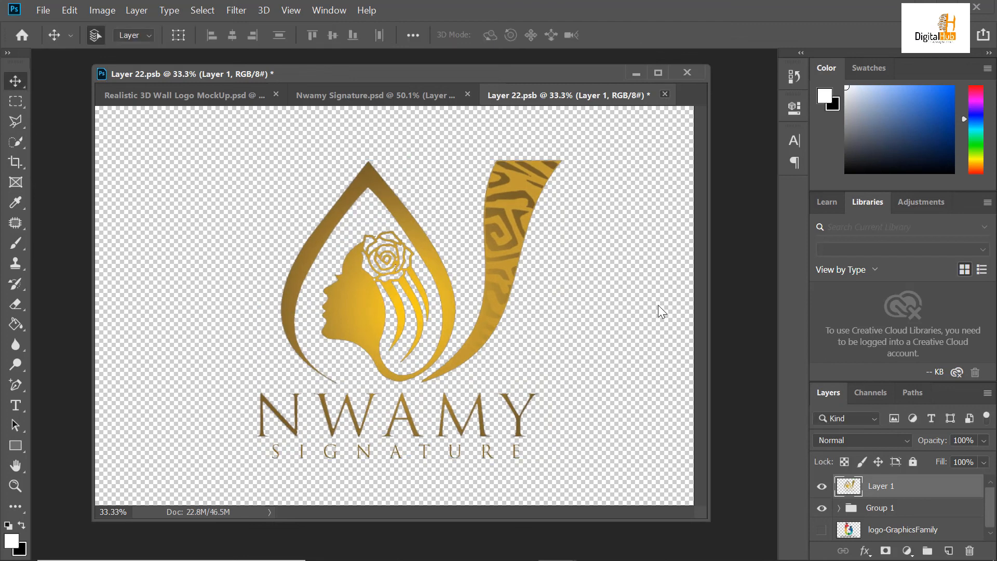
# Close Layer 22.psb, saving the changes so the wall mockup shows the gold logo
pyautogui.click(665, 94)
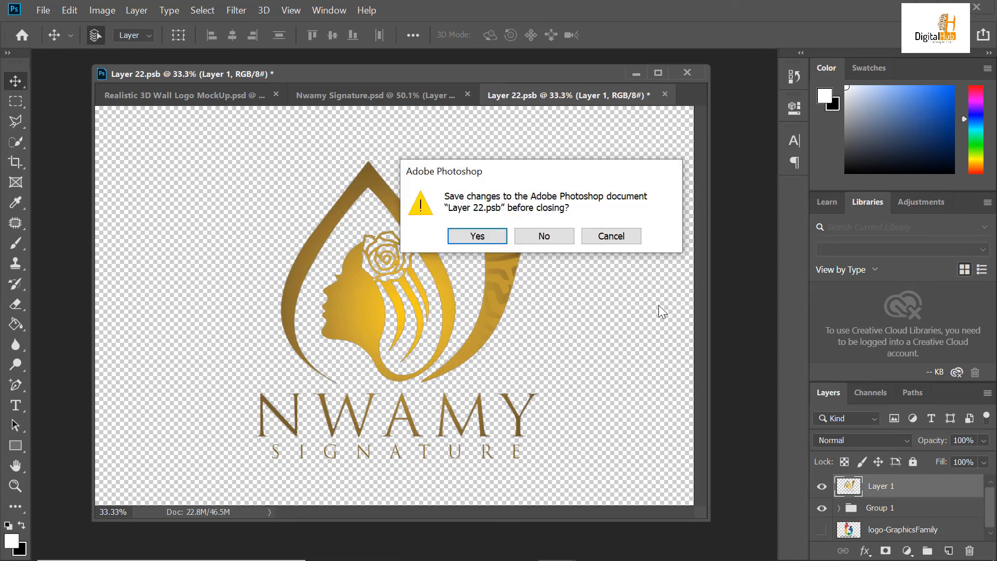
pyautogui.moveTo(479, 219)
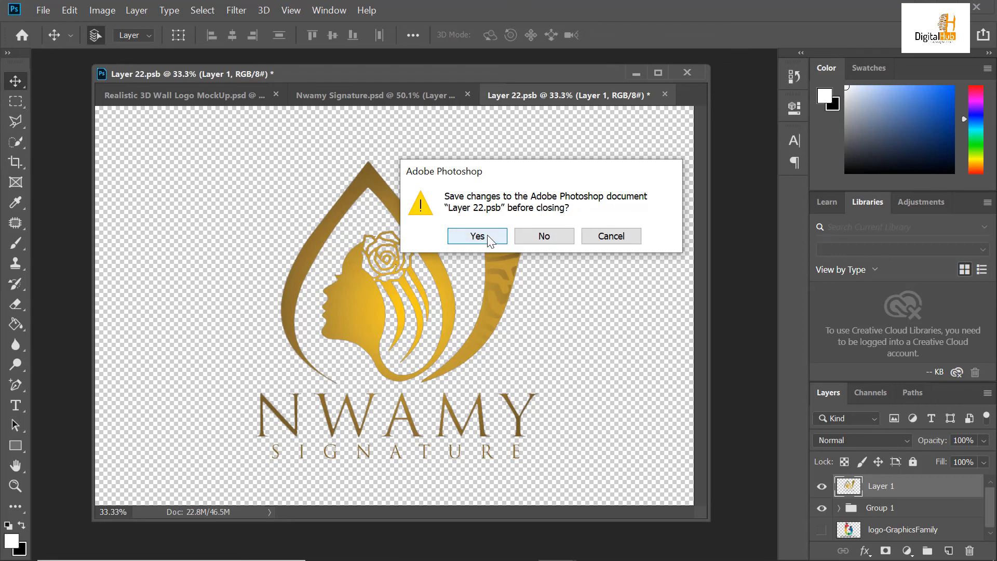
pyautogui.click(476, 236)
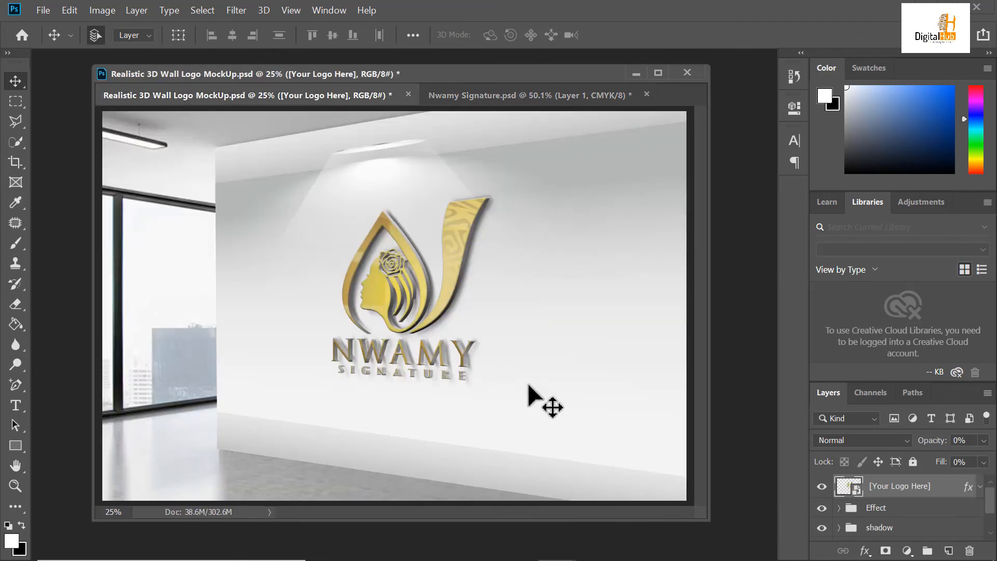
pyautogui.moveTo(712, 517)
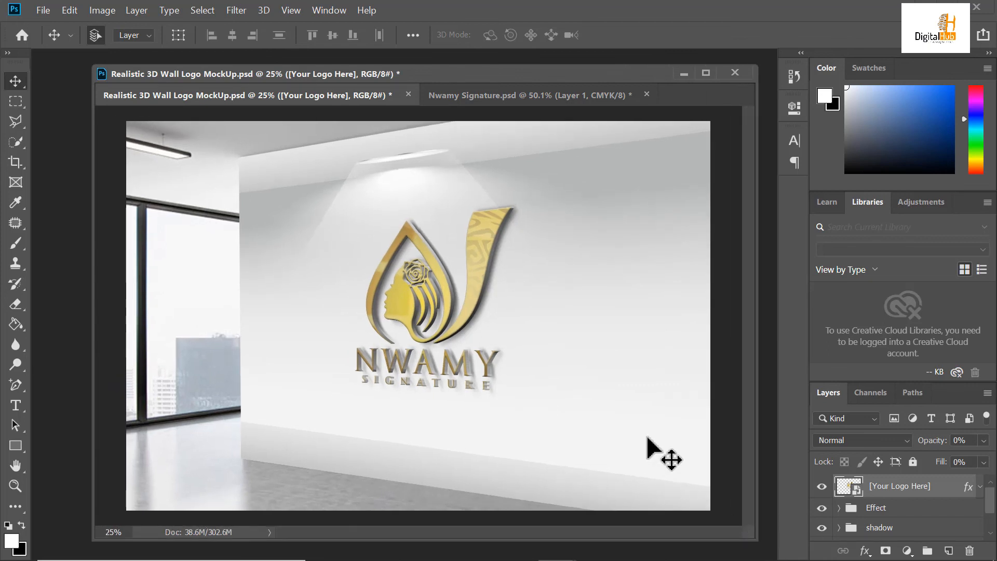
pyautogui.moveTo(655, 445)
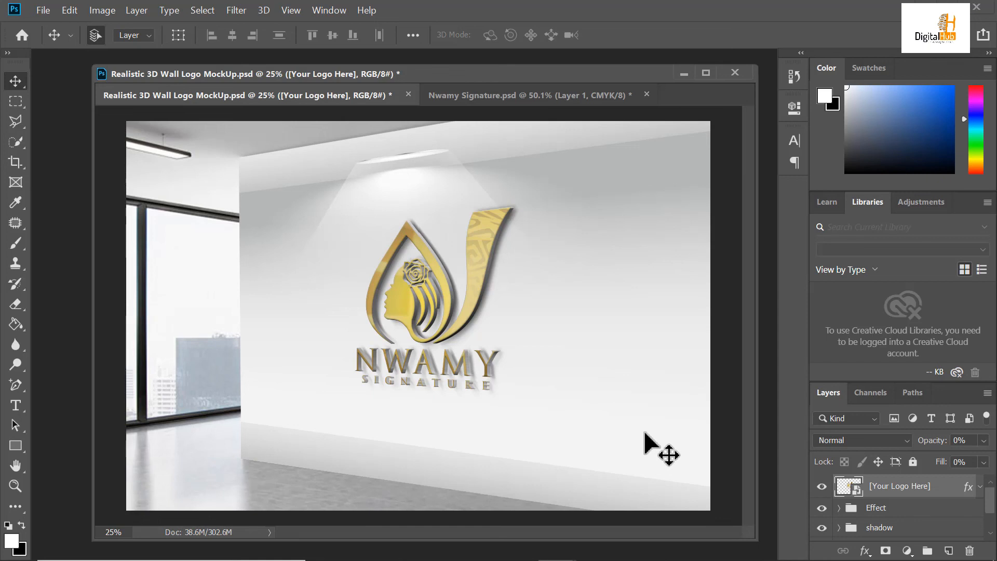
pyautogui.moveTo(947, 515)
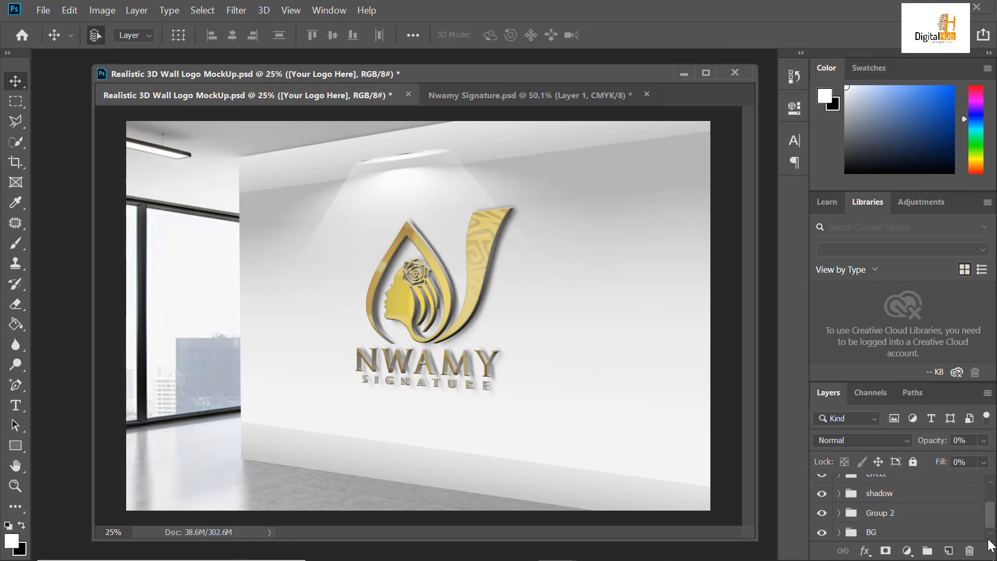
pyautogui.moveTo(985, 542)
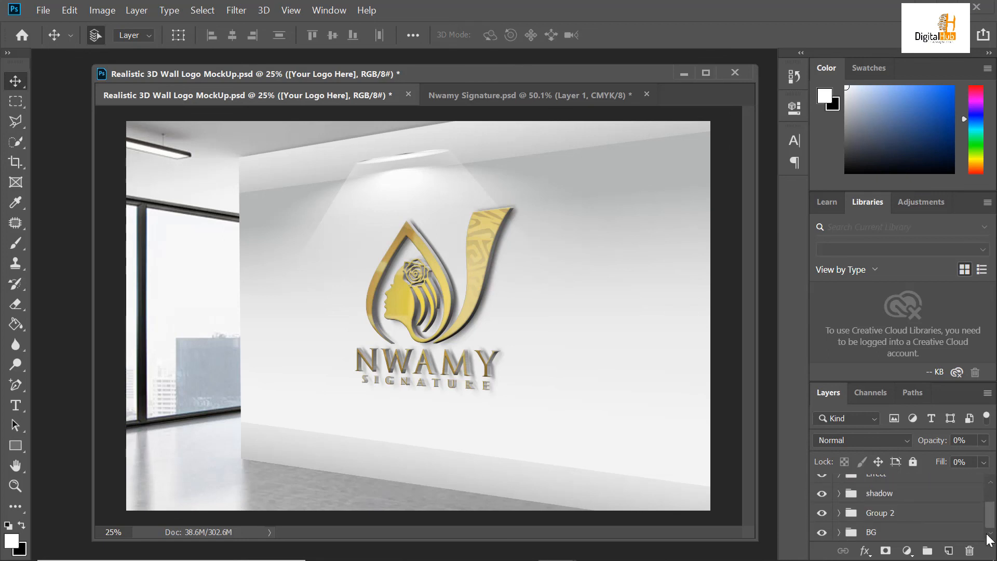